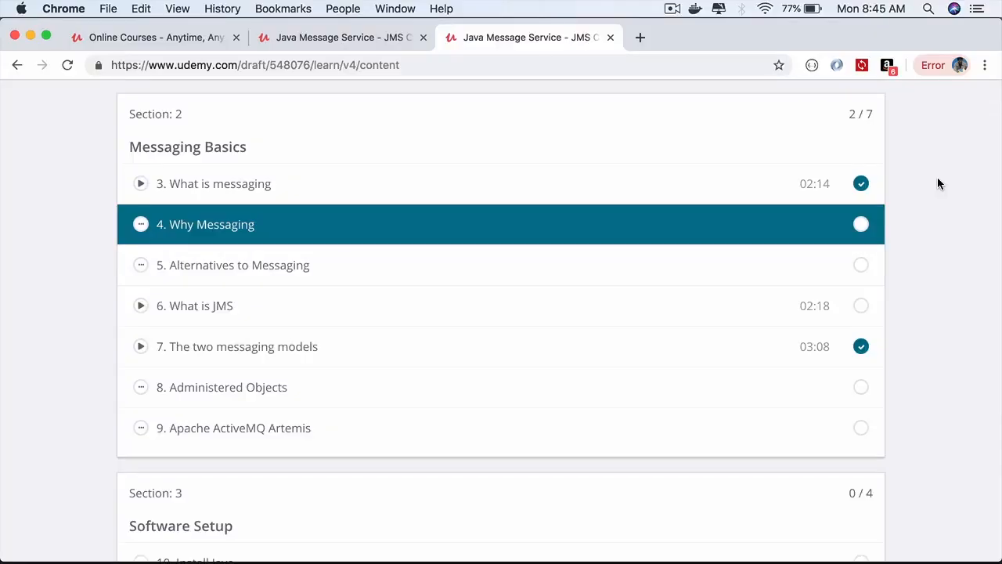
mouse_move(266, 201)
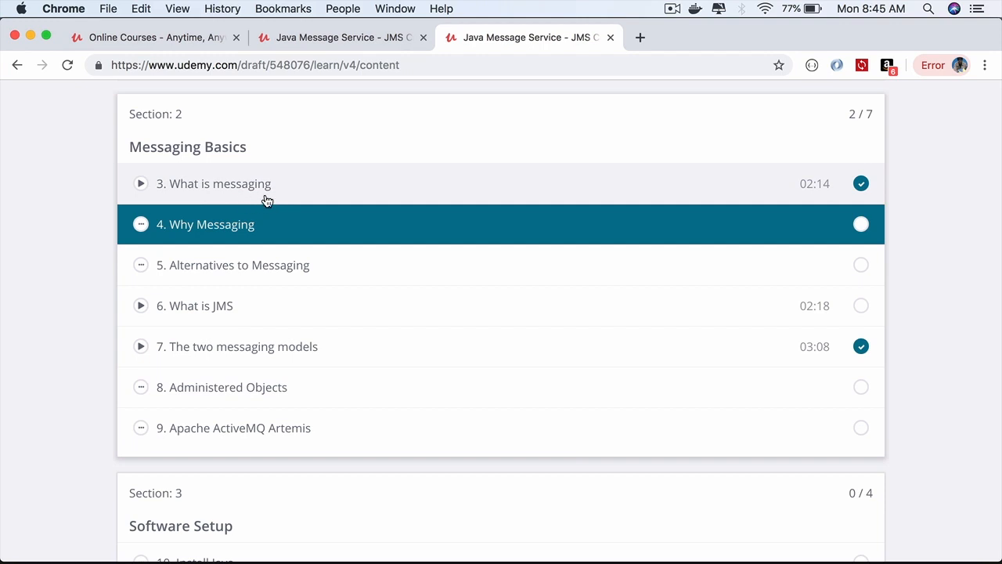
mouse_move(272, 197)
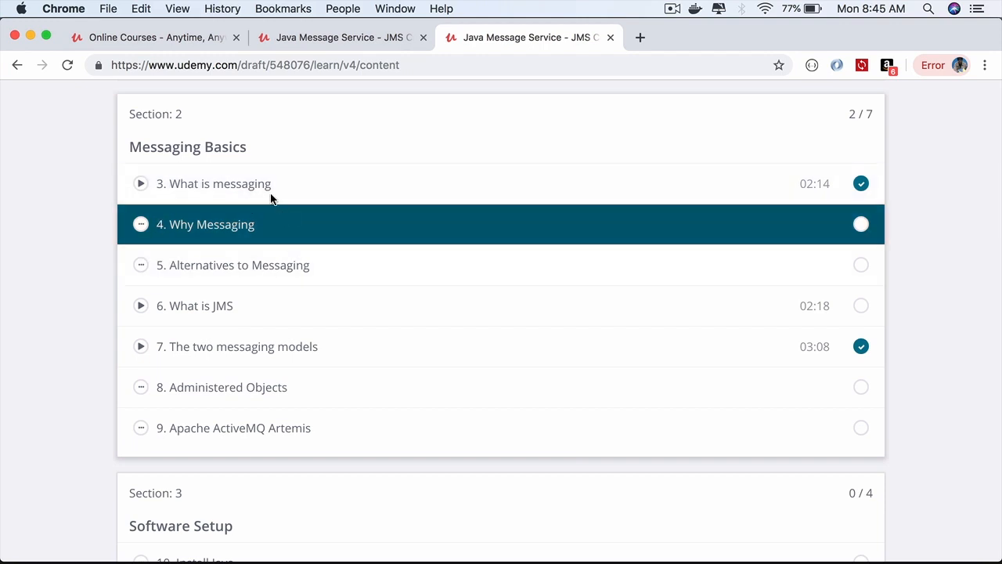
mouse_move(154, 234)
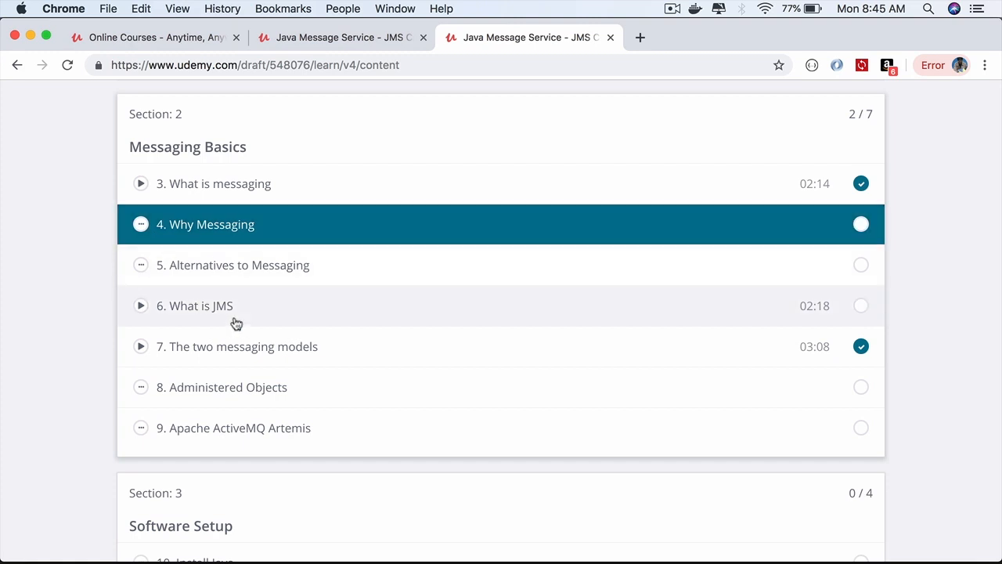
mouse_move(238, 322)
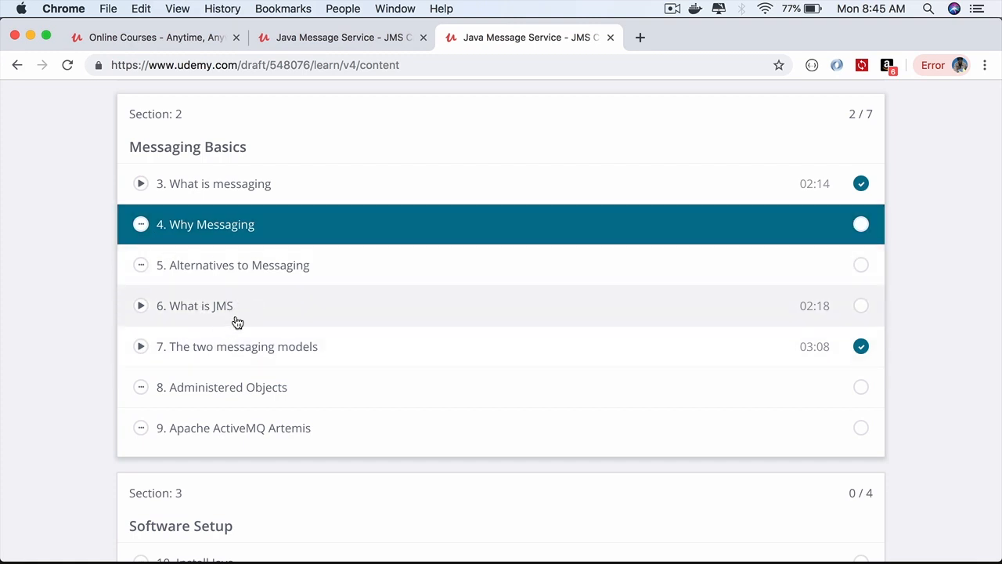
mouse_move(481, 391)
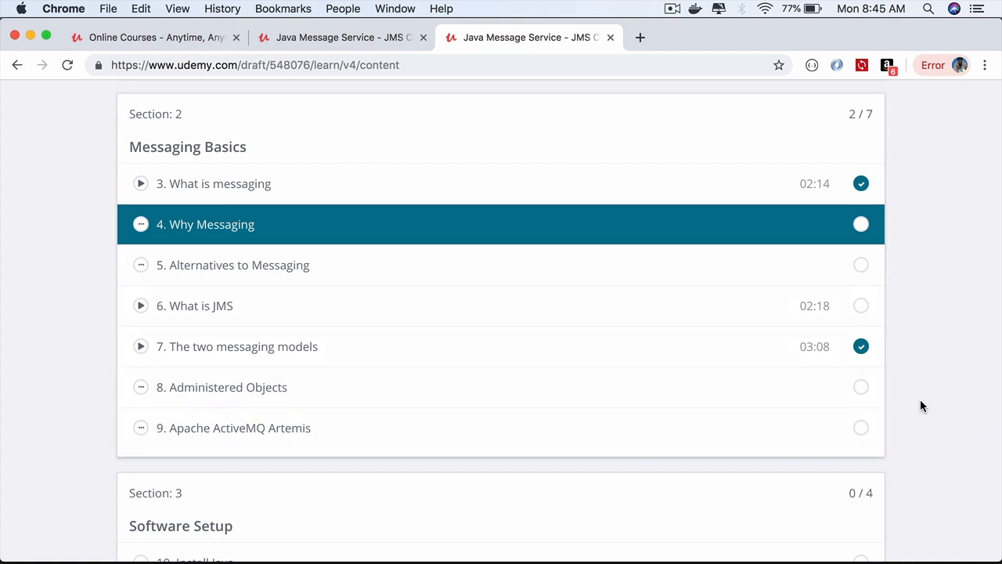
Scroll the curriculum down past Sections 2 and 3 to Section 4, Messaging in Action
scroll("down", 3)
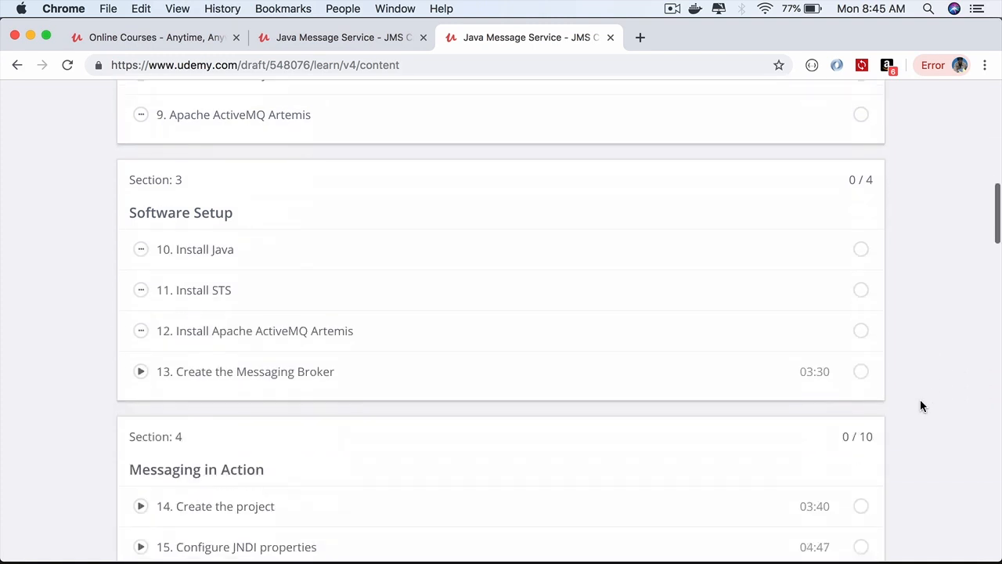
scroll("down", 3)
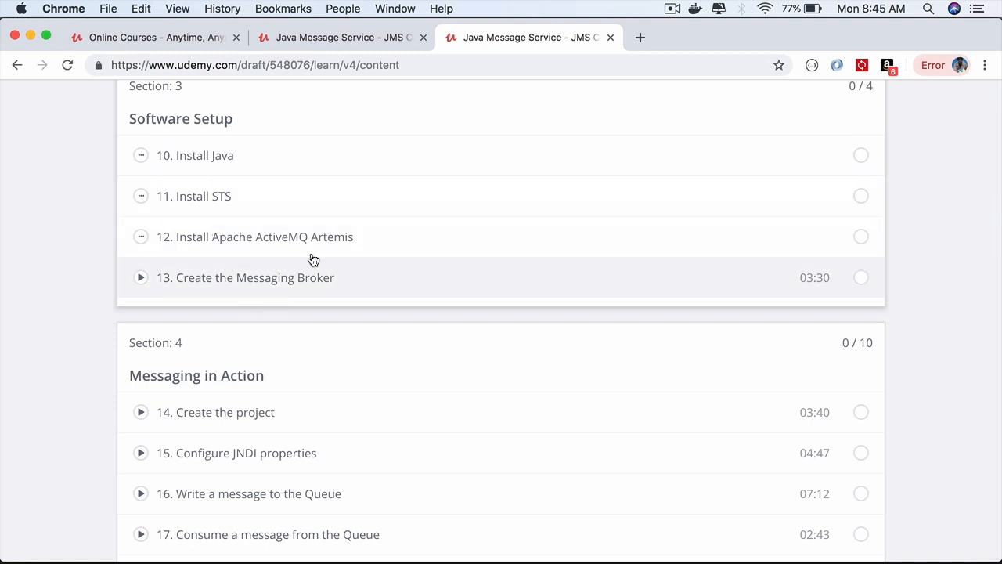
mouse_move(70, 263)
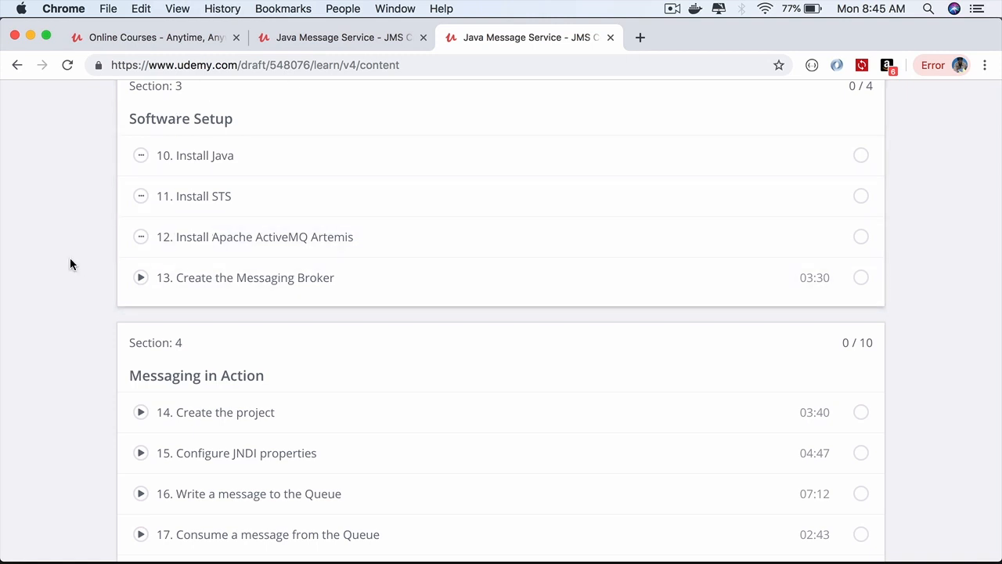
scroll("down", 3)
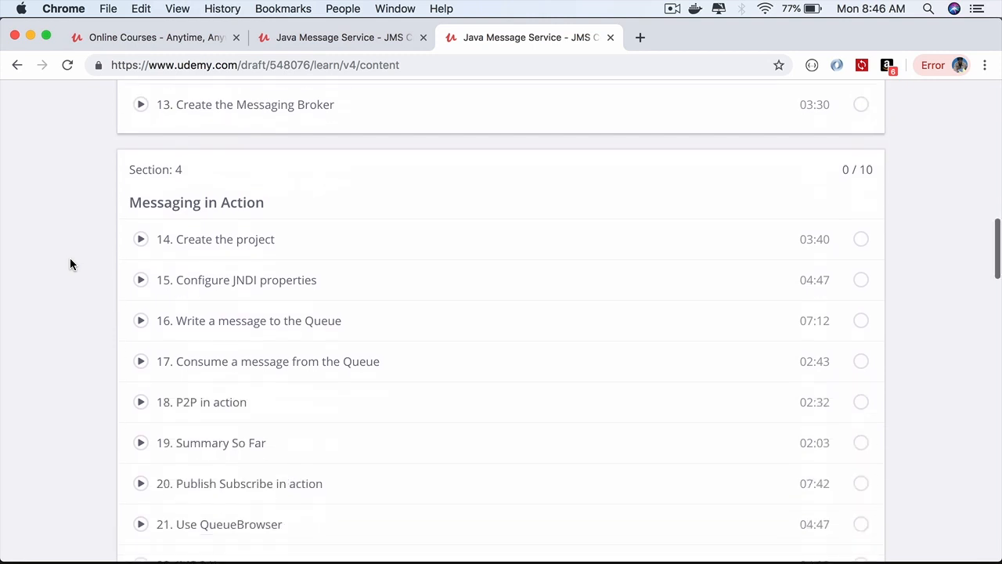
Scroll through Section 5, Anatomy of a JMS Message, until Section 6, P2P Messaging, appears
scroll("down", 3)
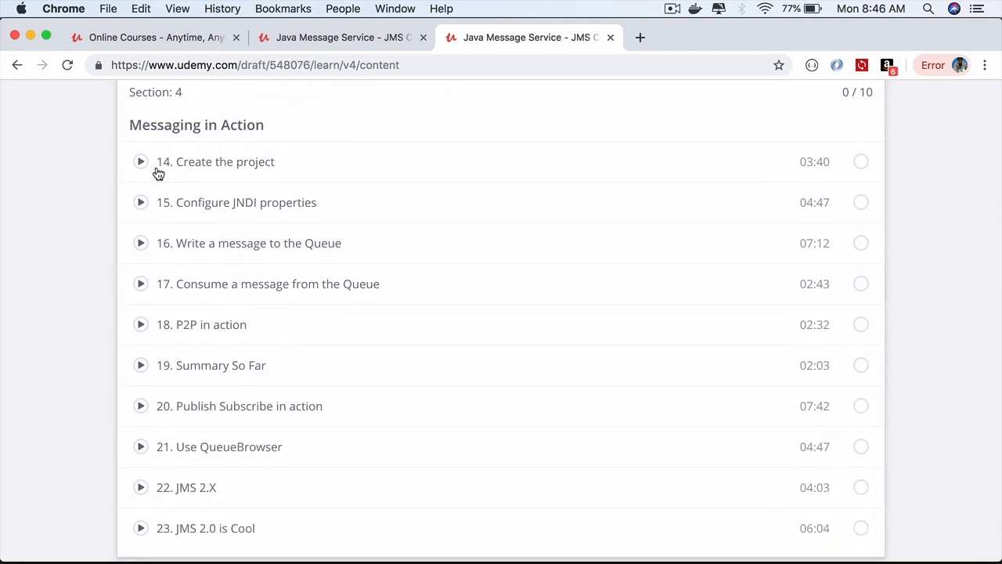
mouse_move(153, 332)
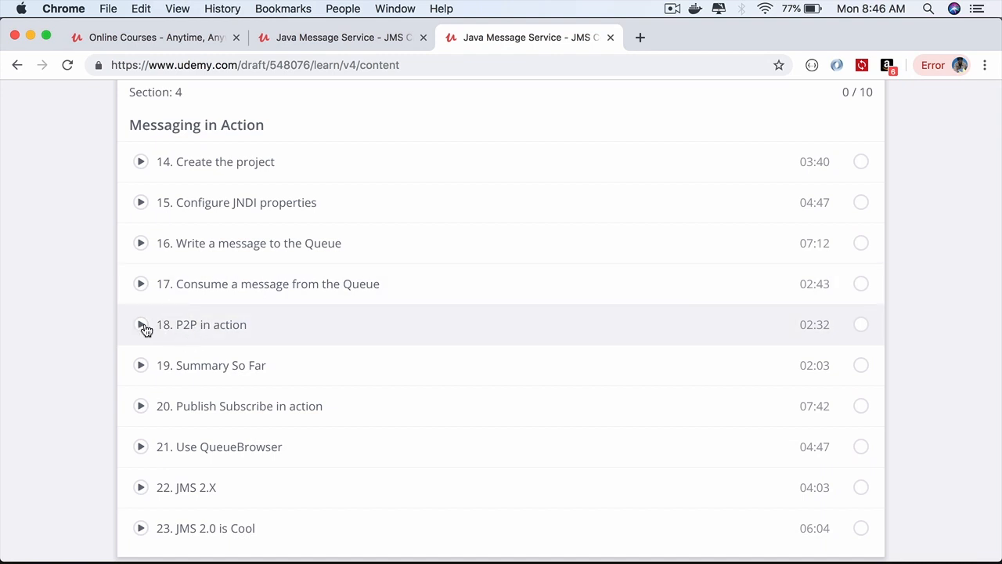
mouse_move(260, 365)
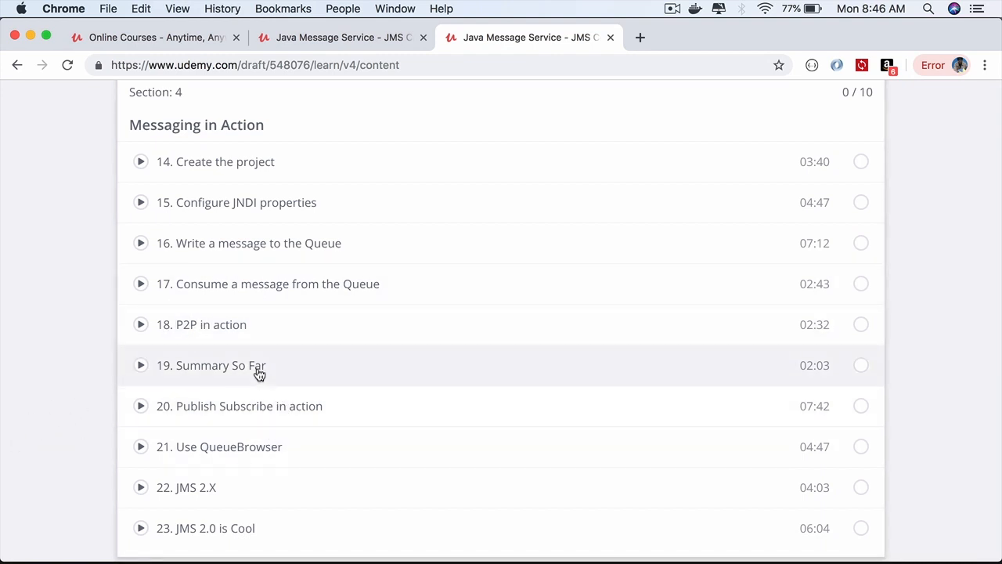
mouse_move(88, 437)
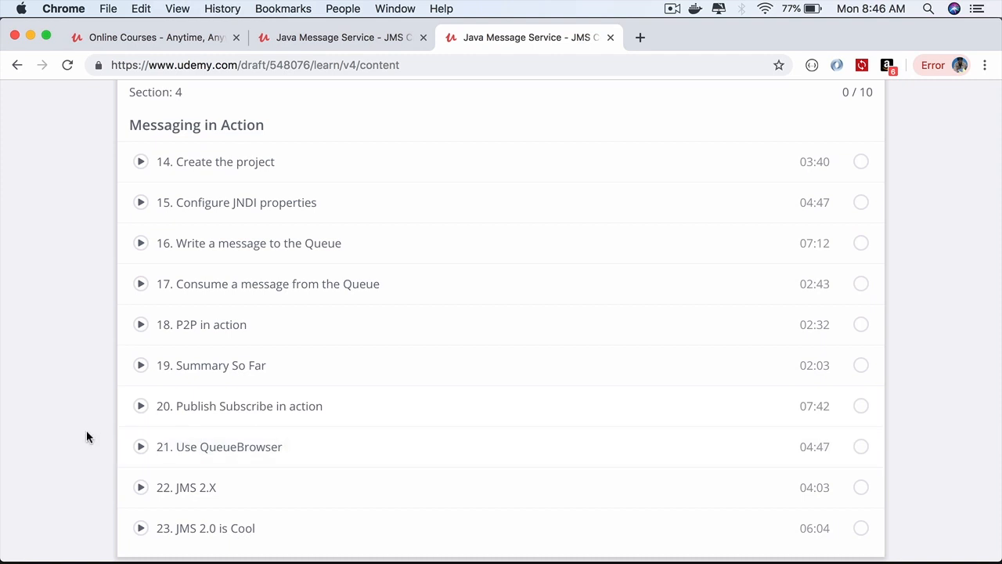
scroll("down", 3)
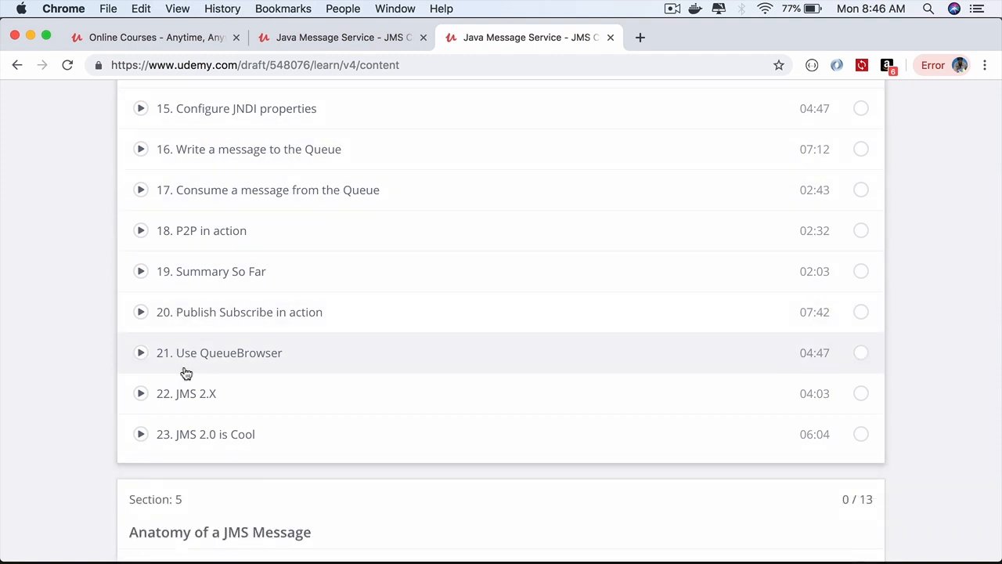
mouse_move(198, 414)
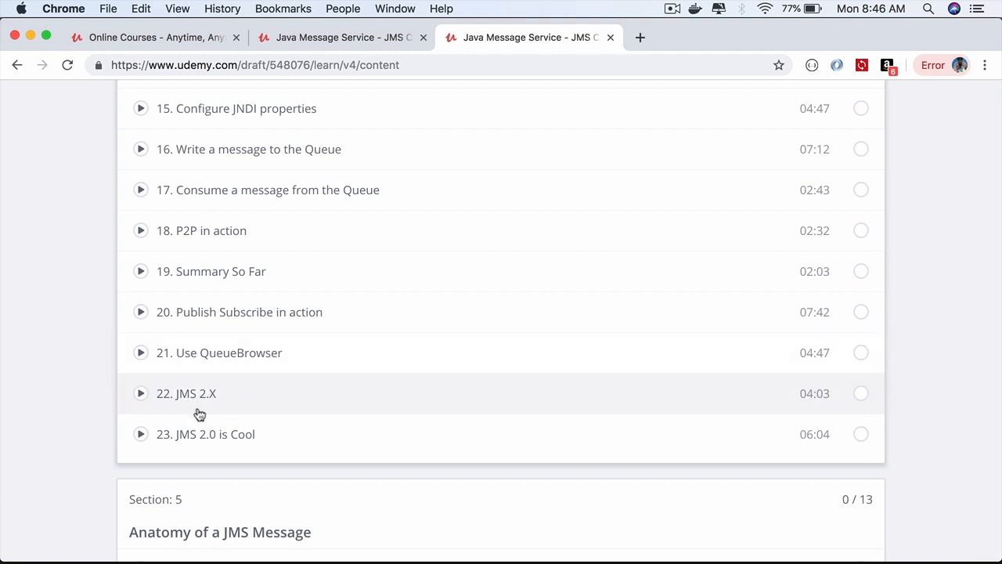
mouse_move(218, 385)
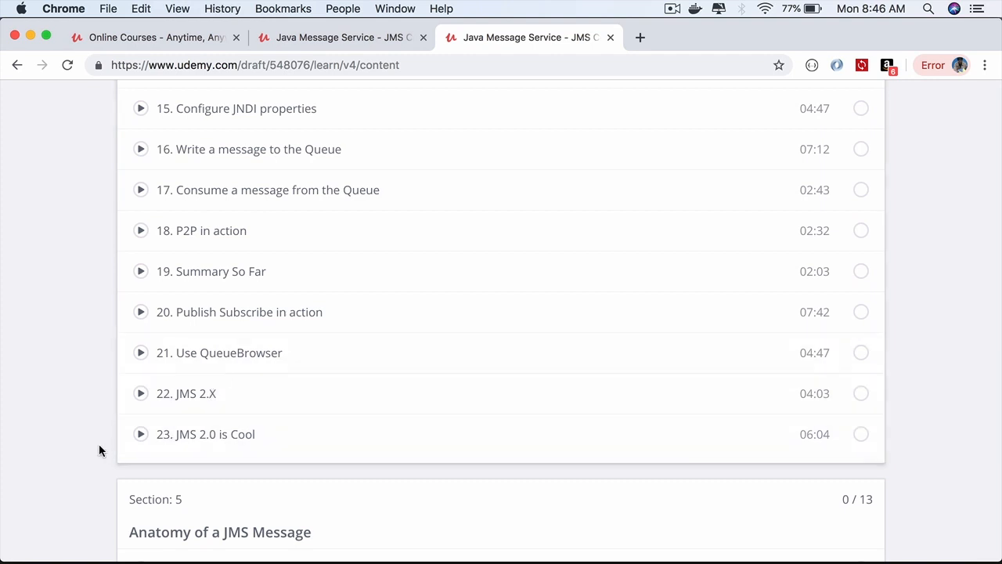
scroll("down", 3)
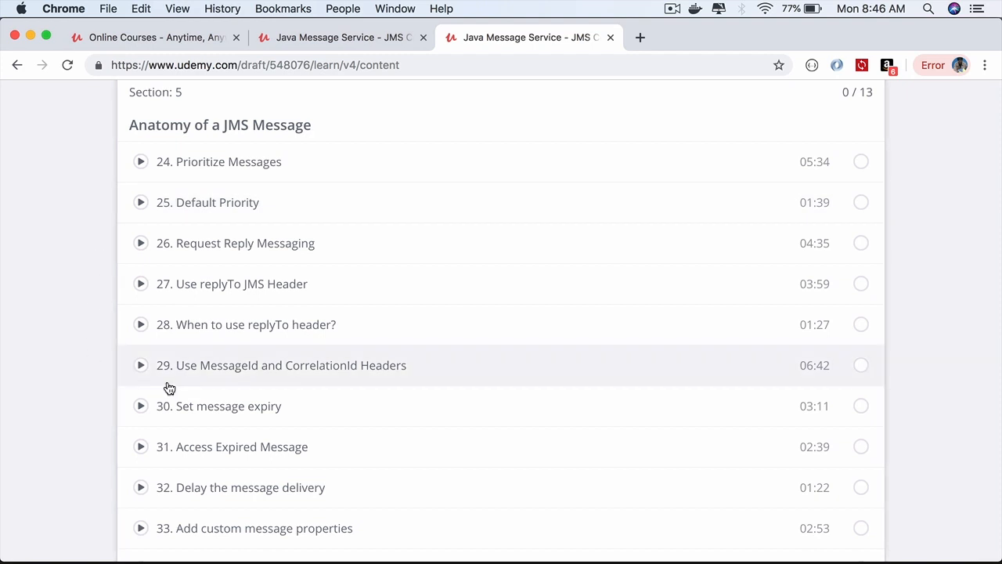
mouse_move(72, 373)
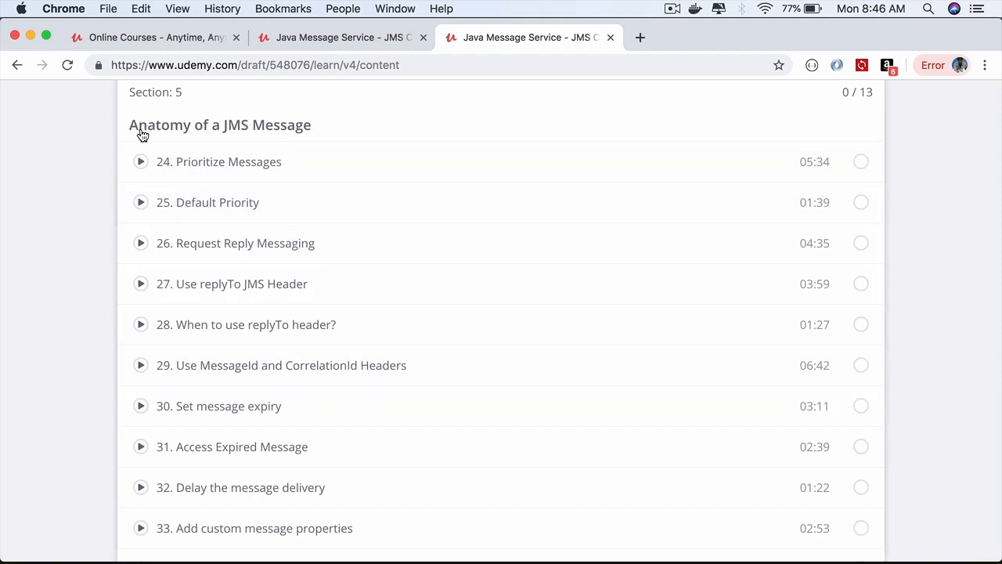
mouse_move(72, 304)
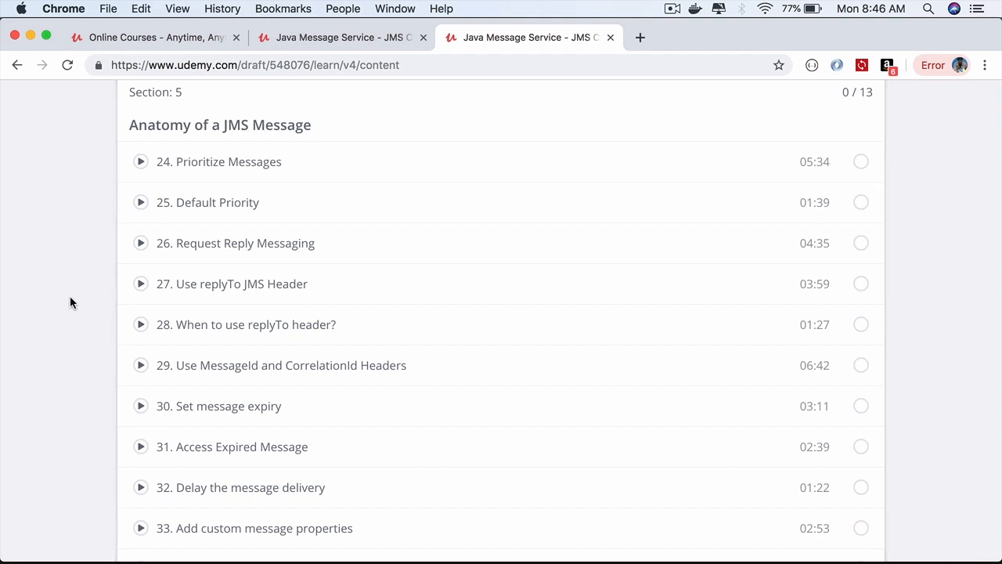
scroll("down", 3)
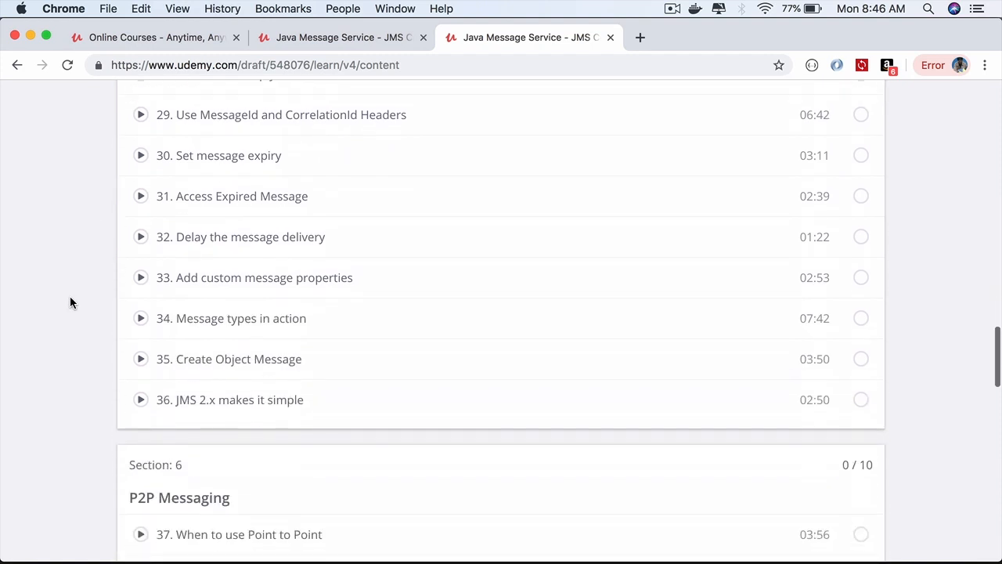
Scroll past the P2P Messaging lectures to Section 7, Pub-Sub Messaging, and Sections 8 and 9
scroll("down", 3)
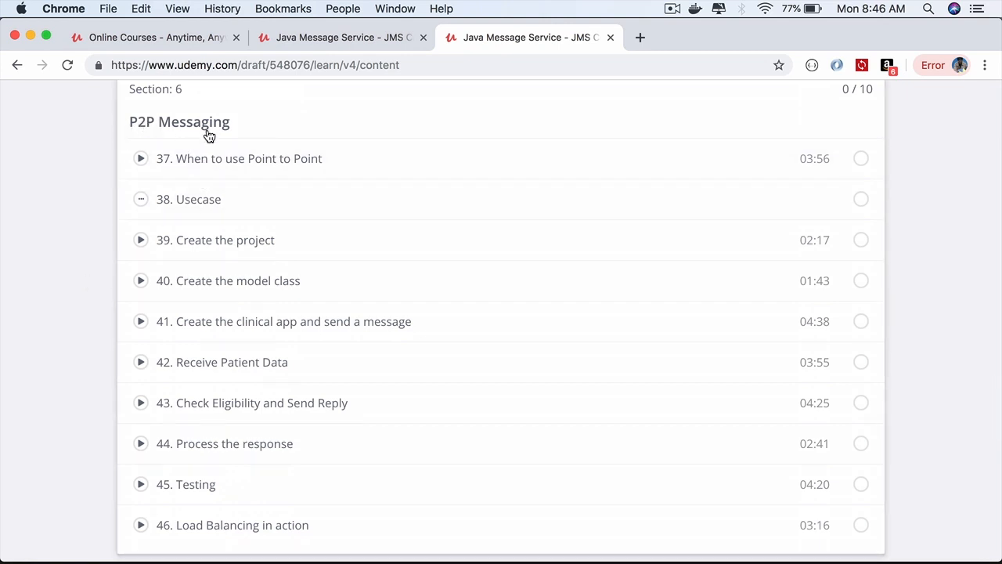
mouse_move(210, 204)
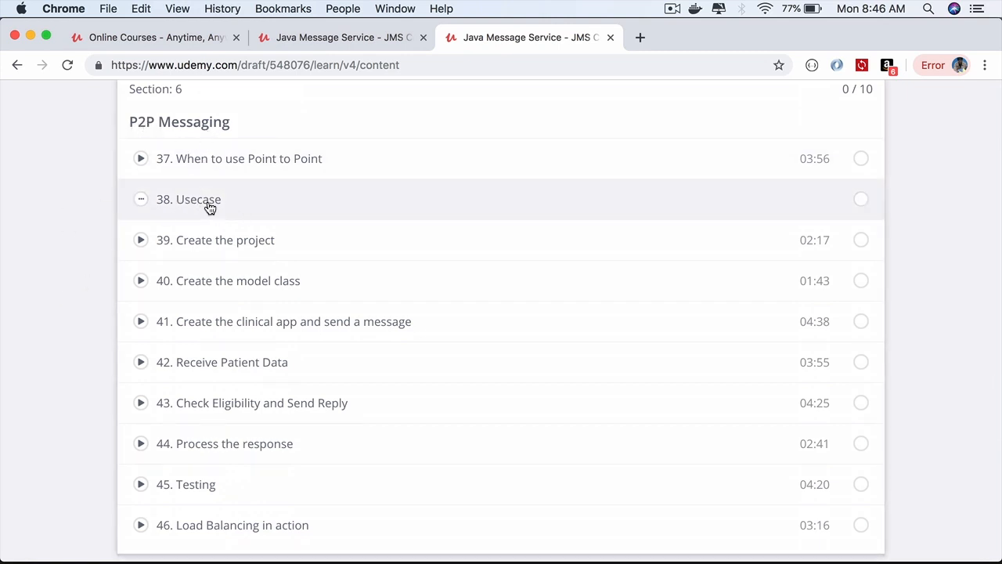
scroll("down", 3)
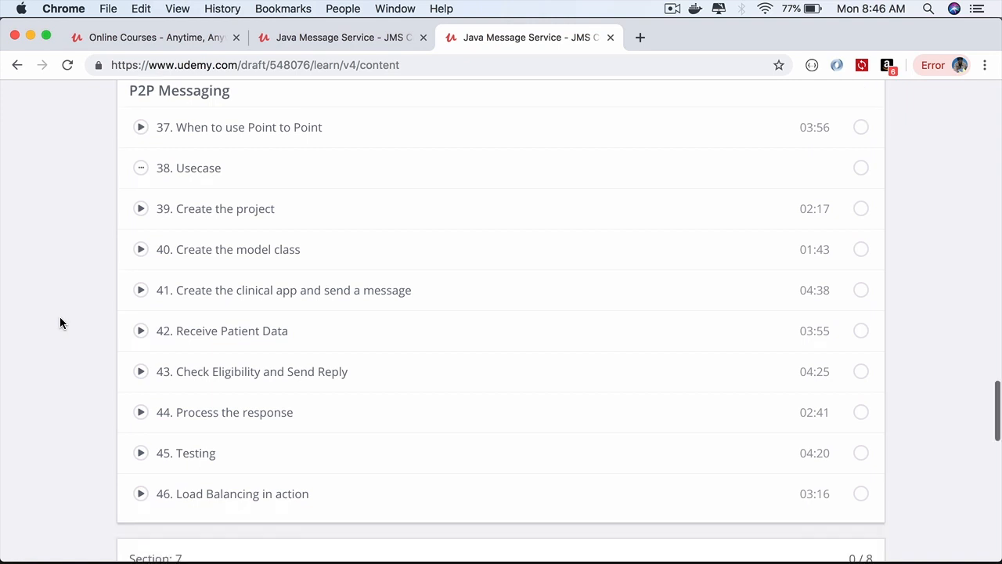
scroll("down", 3)
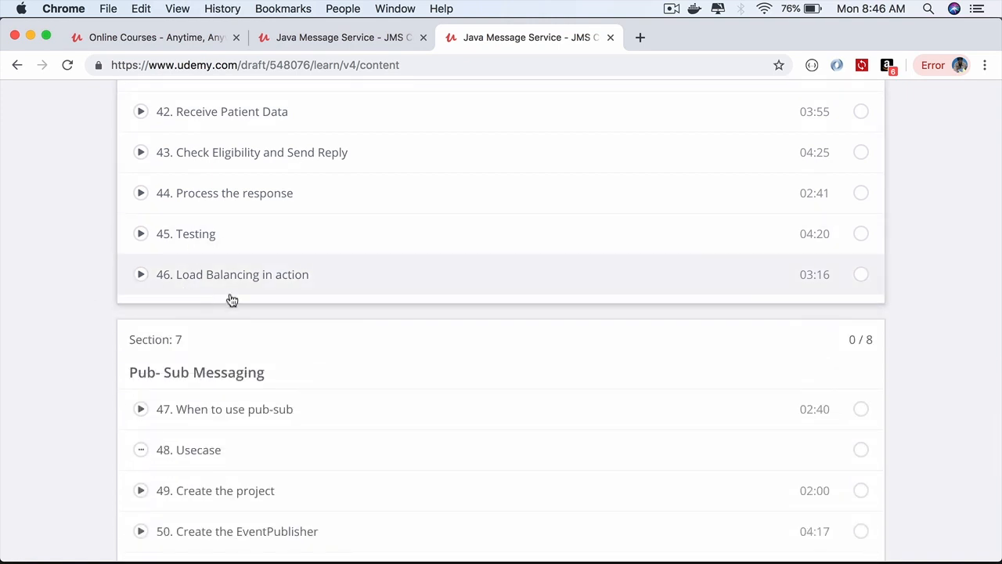
mouse_move(278, 287)
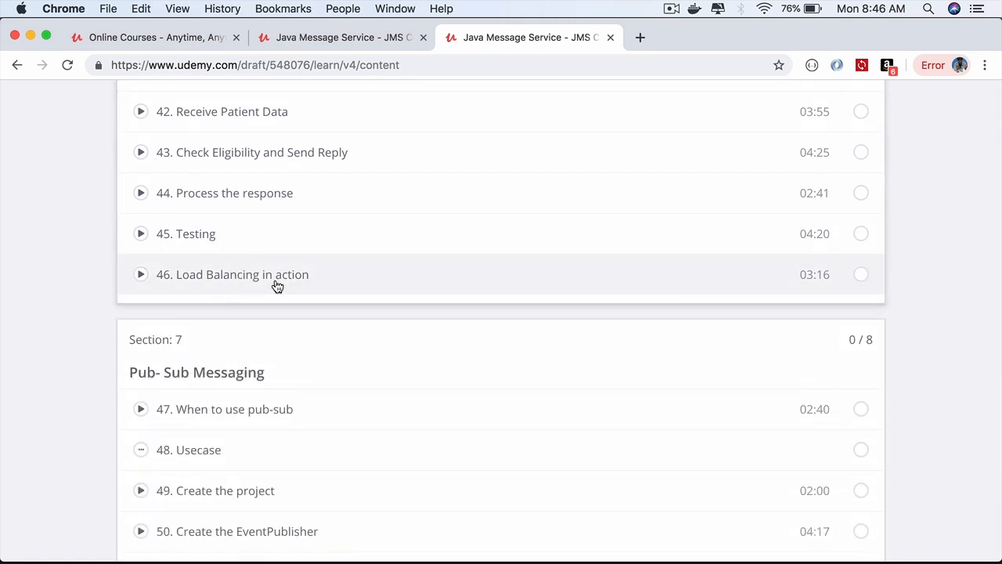
scroll("down", 3)
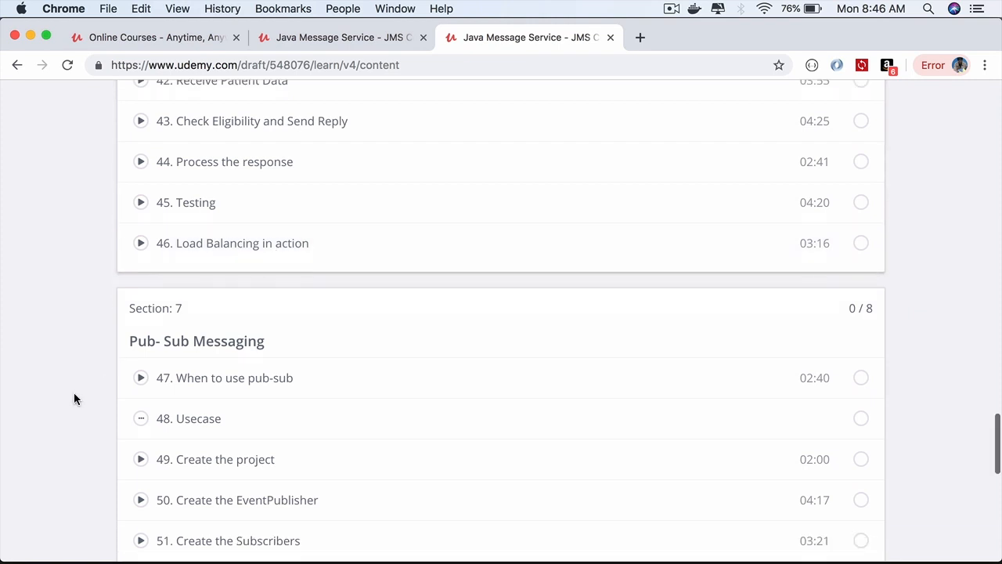
scroll("down", 3)
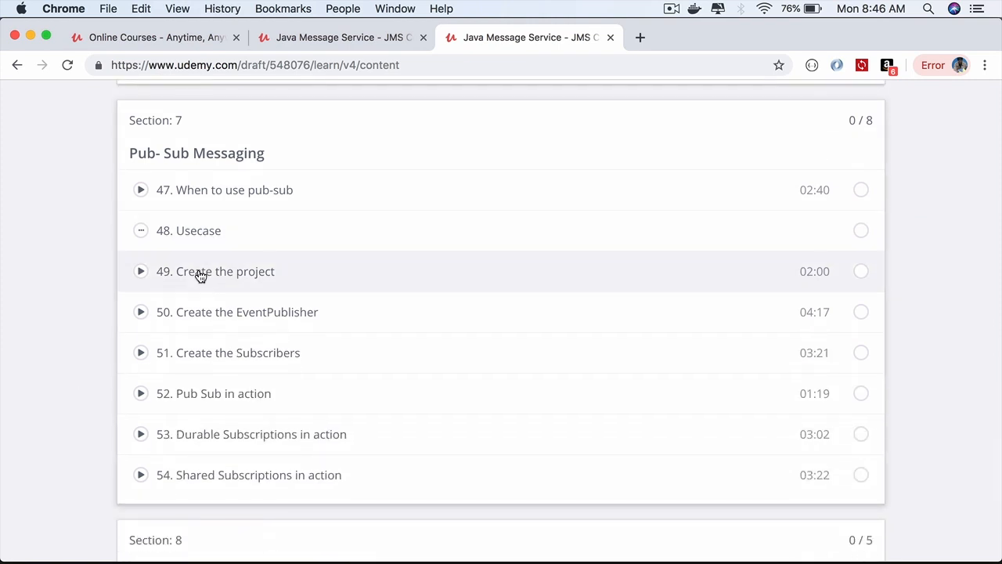
mouse_move(164, 190)
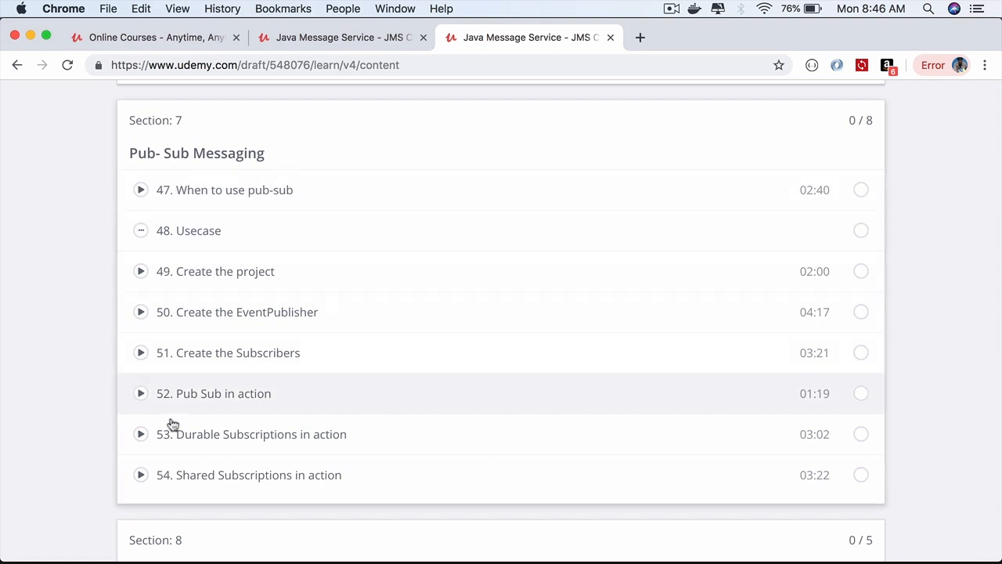
mouse_move(366, 457)
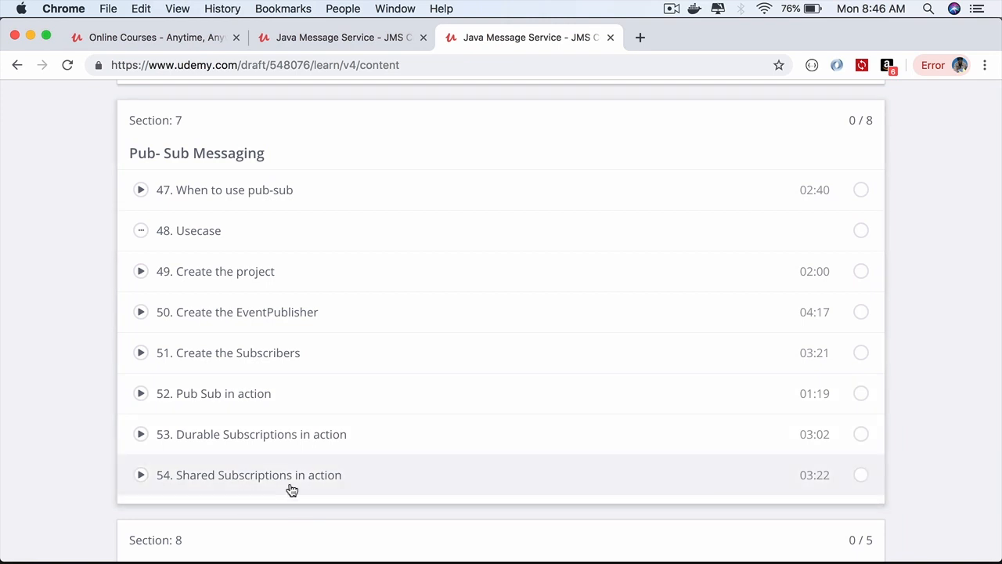
scroll("down", 3)
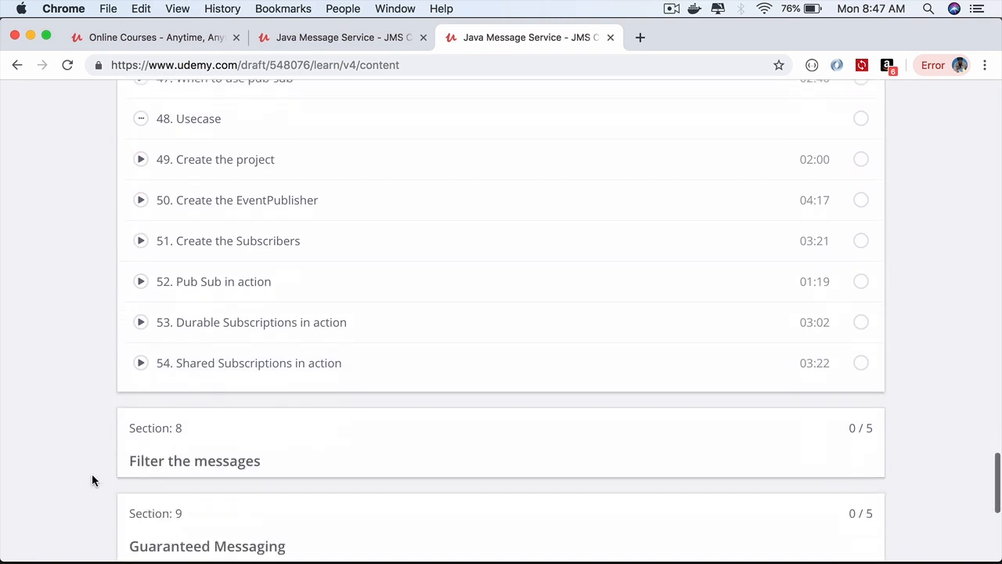
Expand Section 8, Filter the messages, and scroll through its lectures into Section 9
scroll("down", 3)
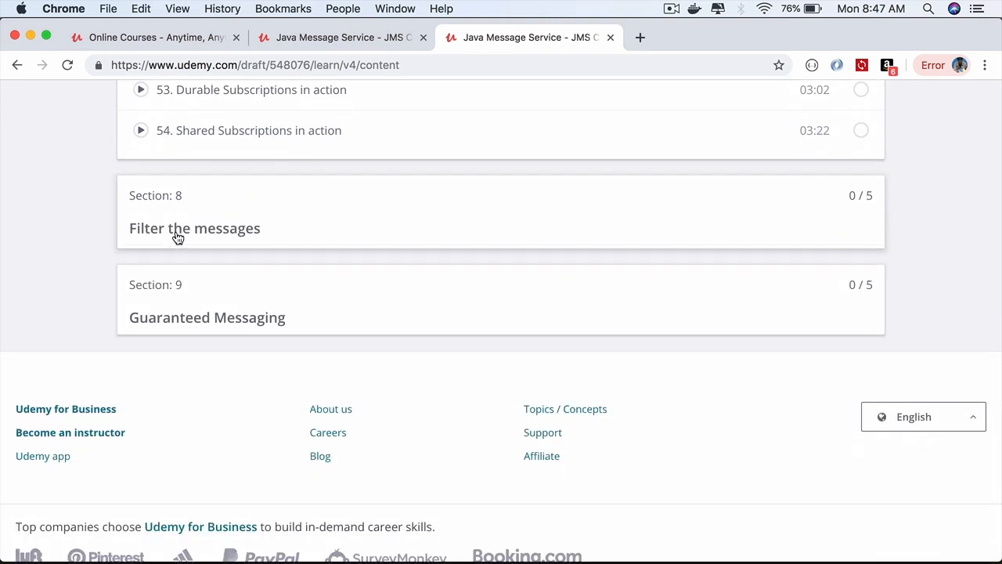
left_click(194, 229)
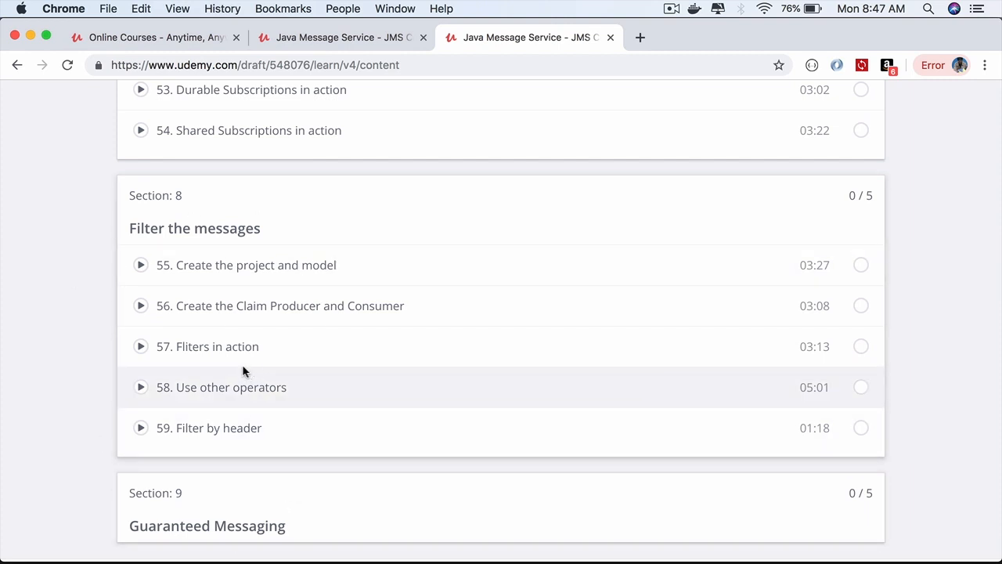
mouse_move(241, 376)
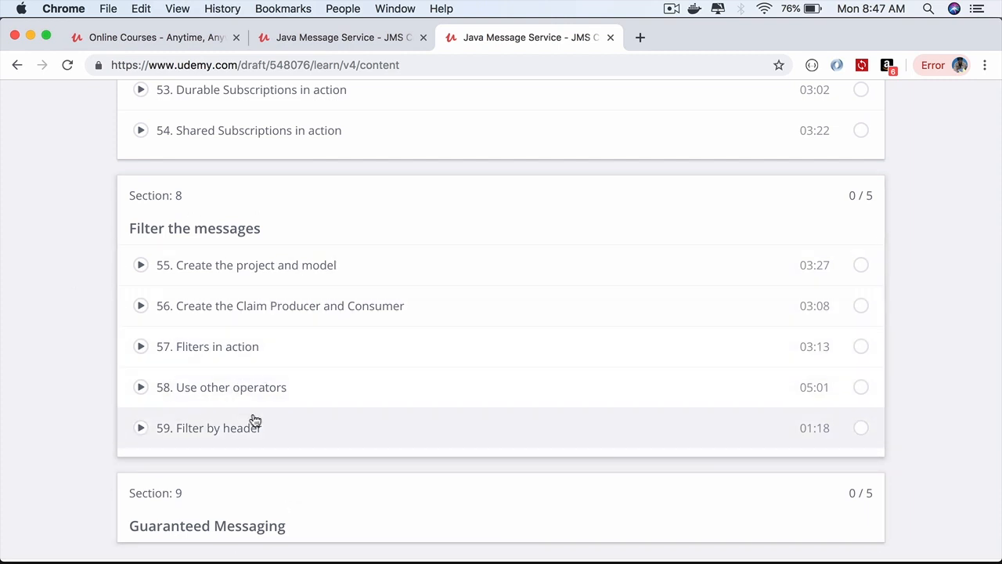
mouse_move(266, 346)
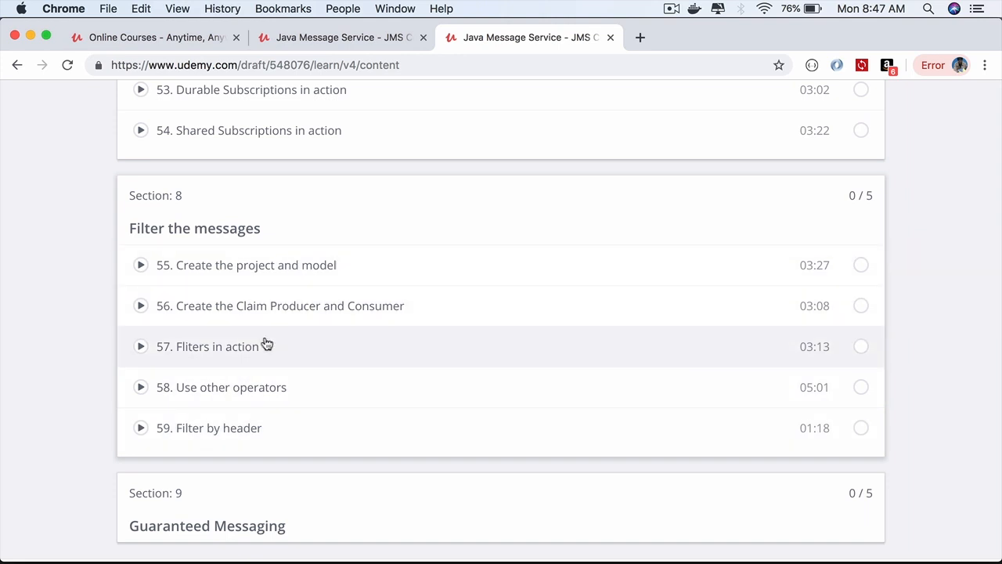
mouse_move(285, 359)
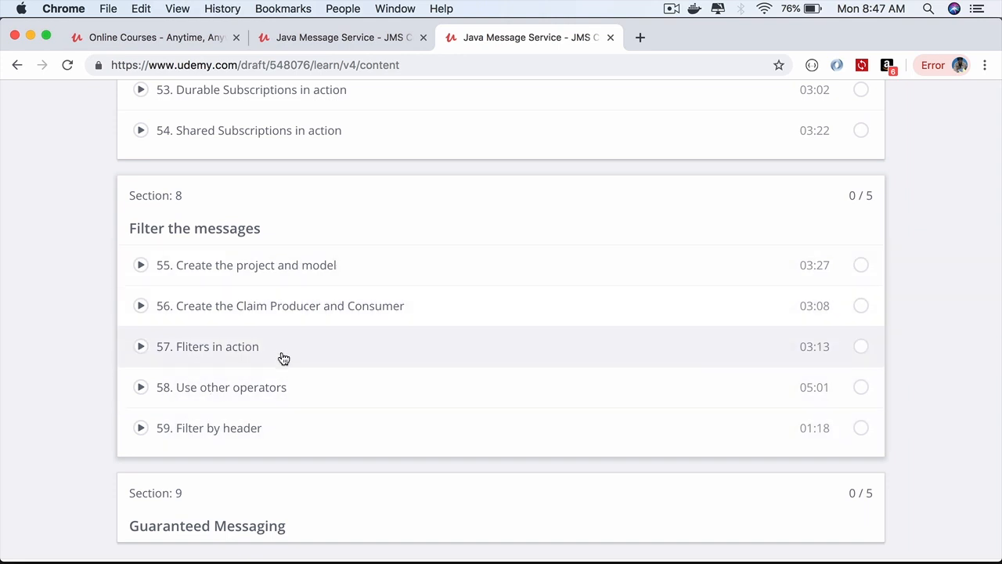
mouse_move(216, 435)
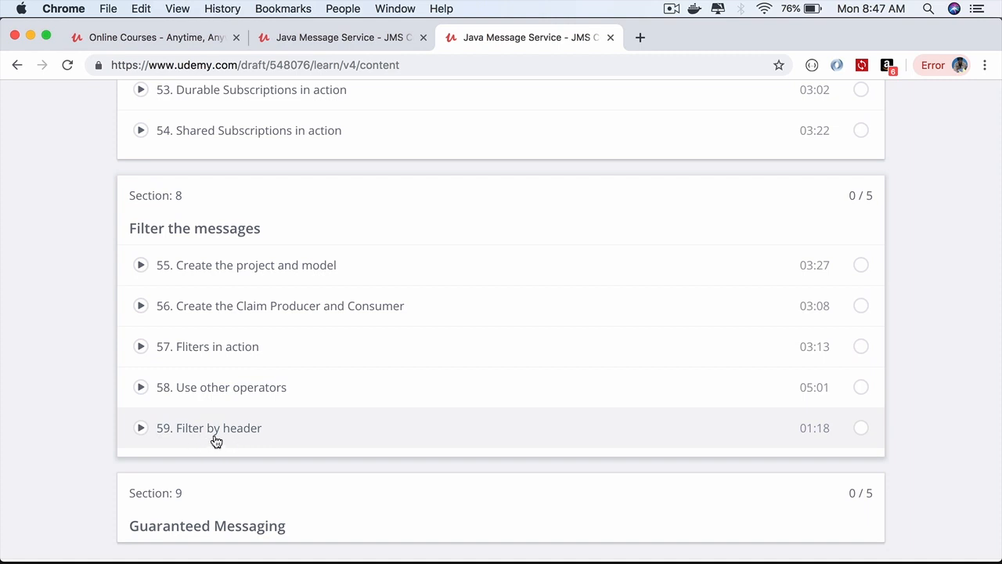
scroll("down", 3)
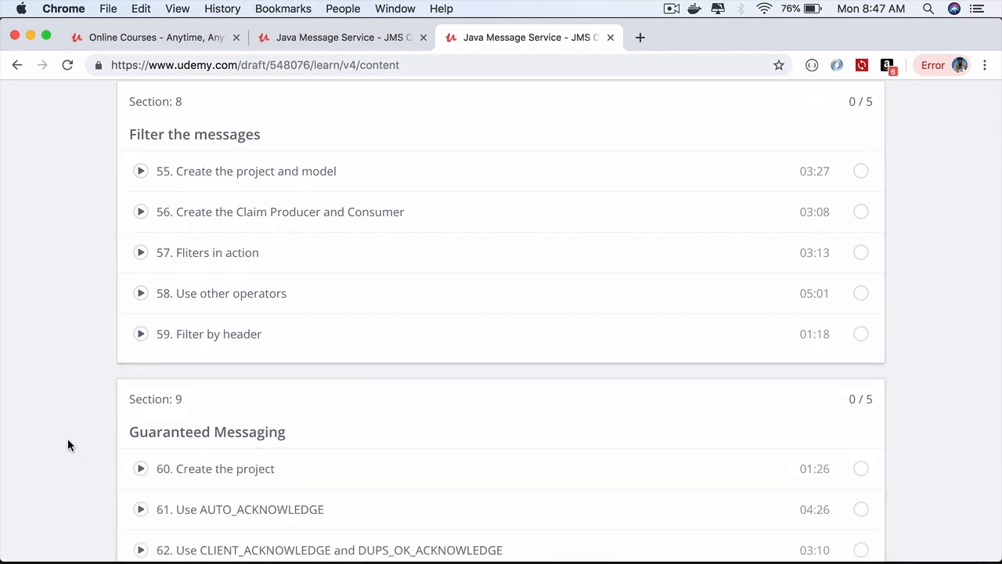
scroll("down", 3)
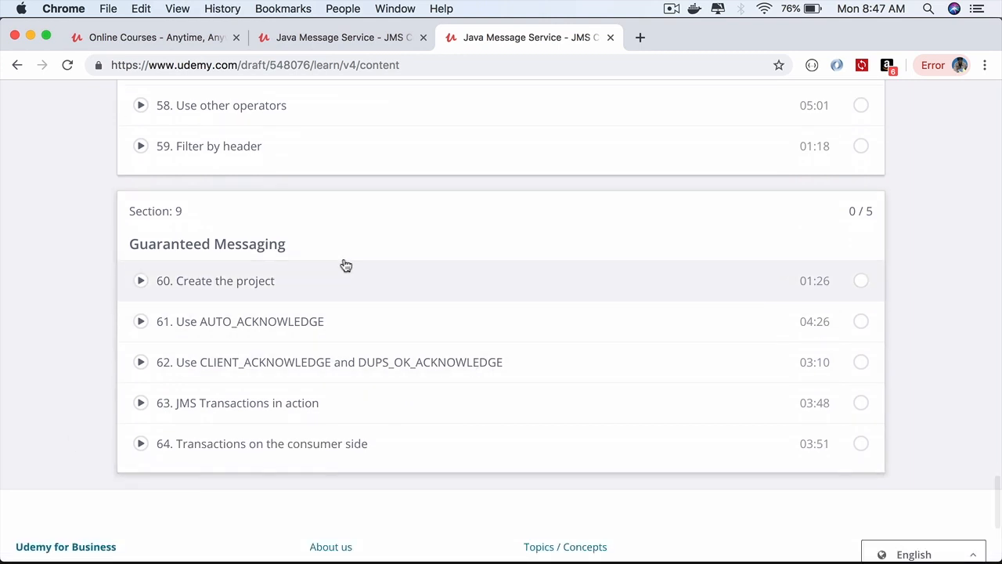
scroll("down", 3)
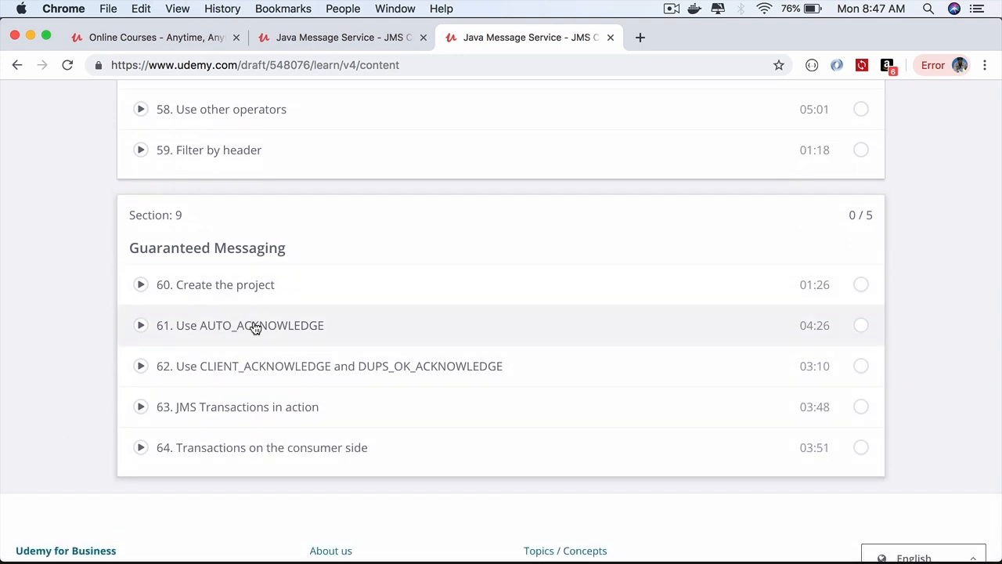
mouse_move(277, 421)
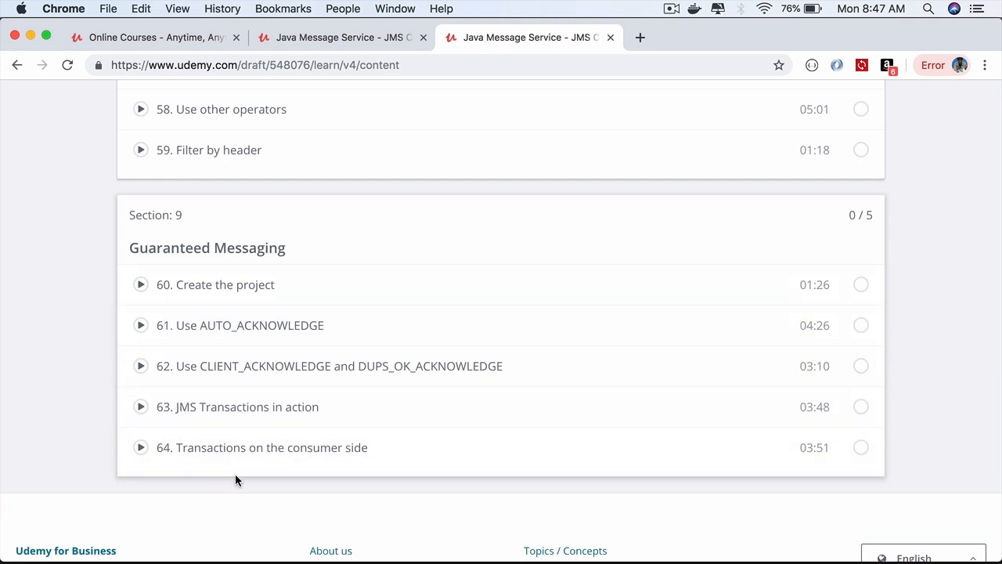
mouse_move(283, 404)
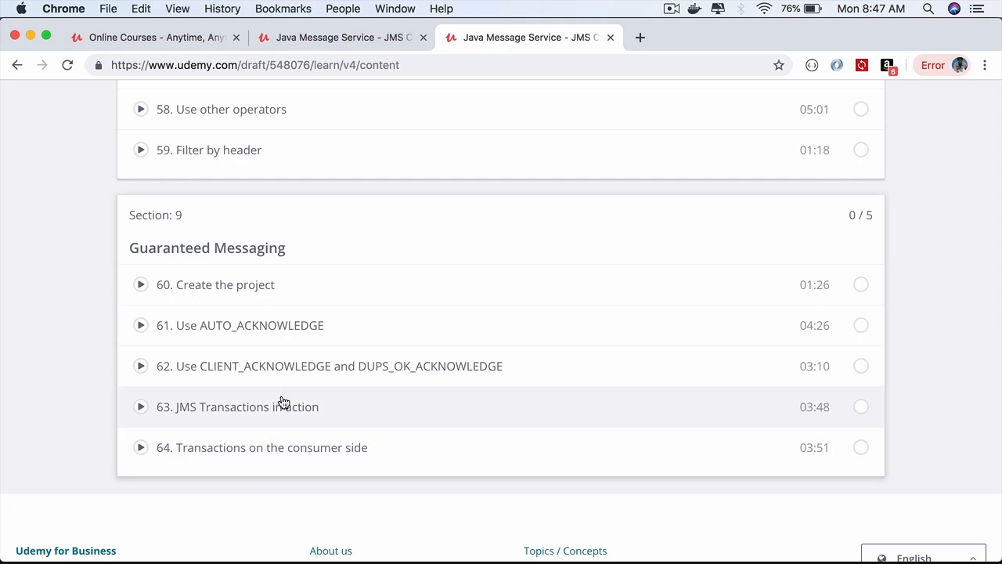
Scroll through the Guaranteed Messaging lectures and back up to the Pub-Sub Messaging lectures
scroll("down", 3)
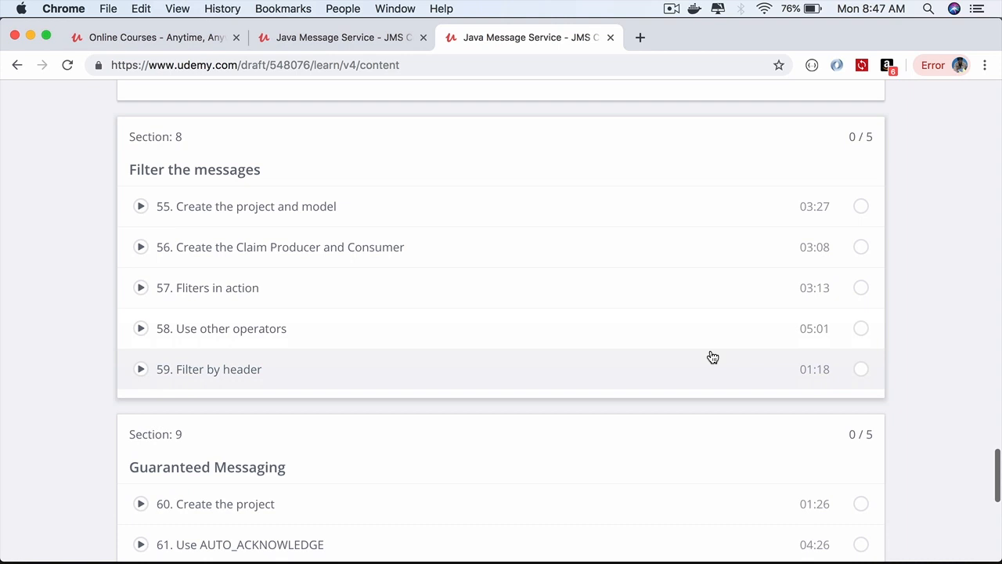
scroll("up", 3)
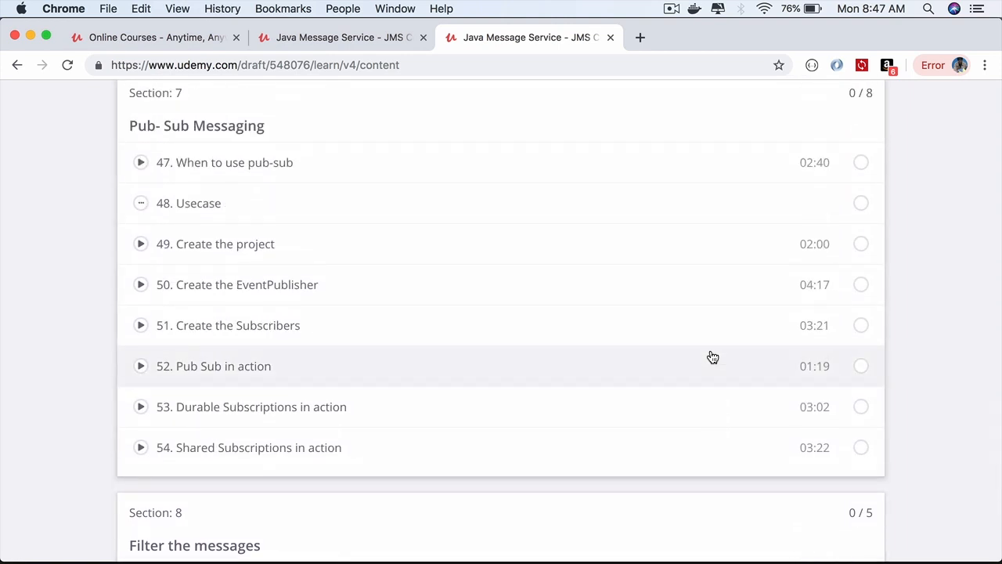
scroll("down", 3)
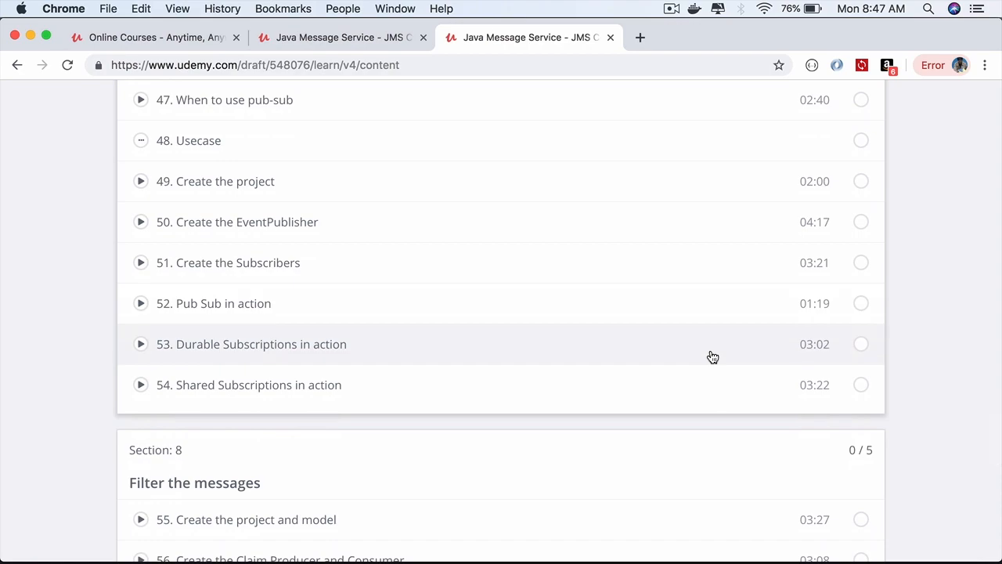